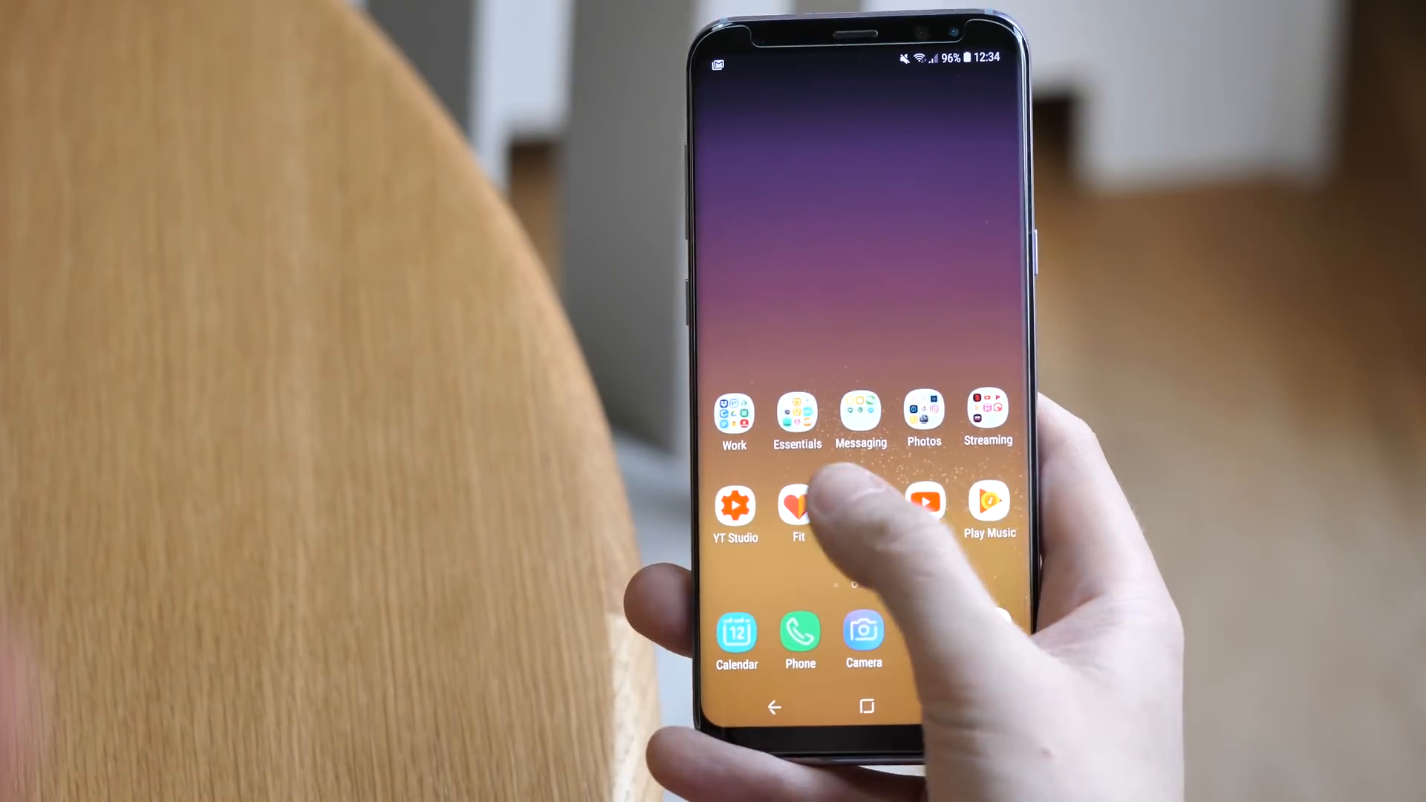
Step: Log into Instagram with Google autofill after confirming the ChromeSync passphrase
scroll(left, 3)
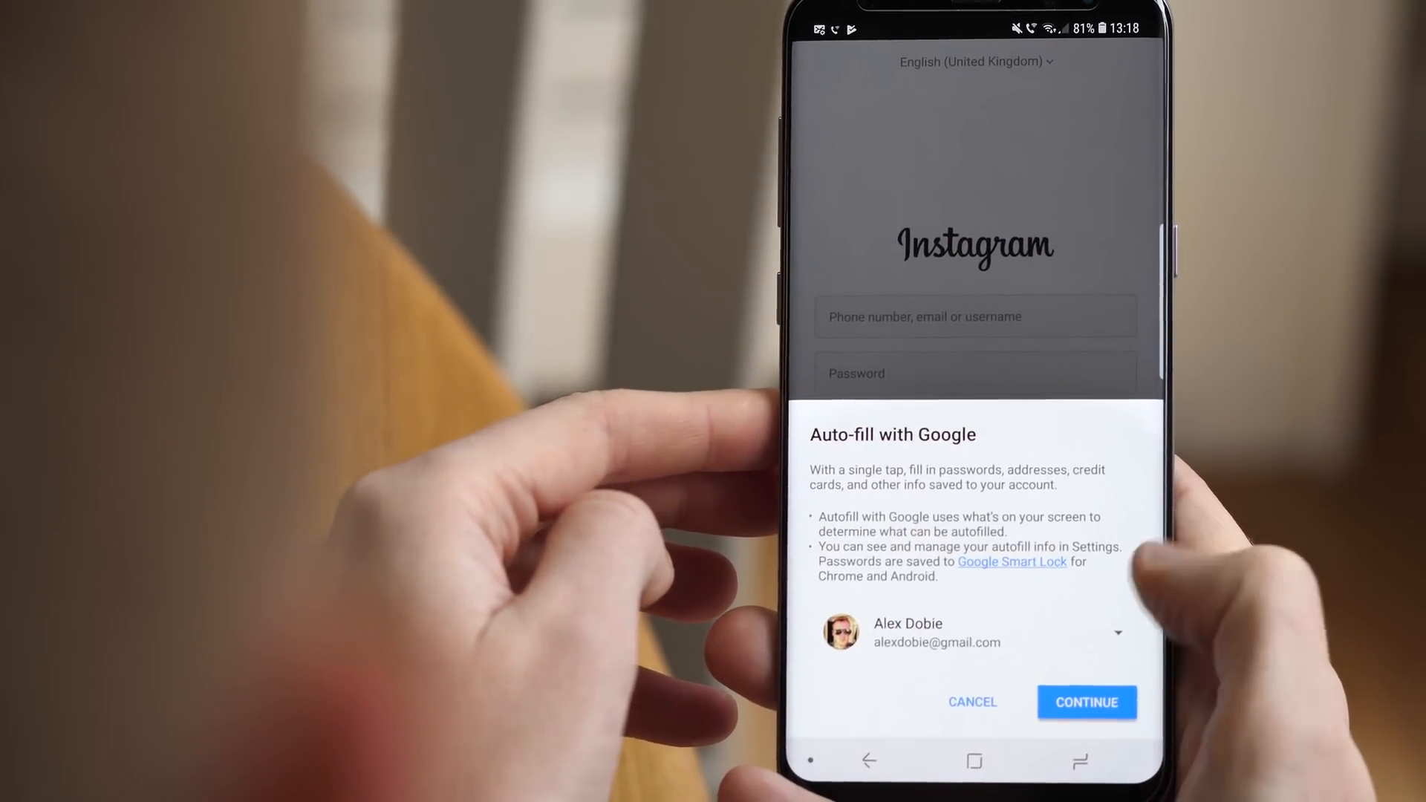
click(1085, 702)
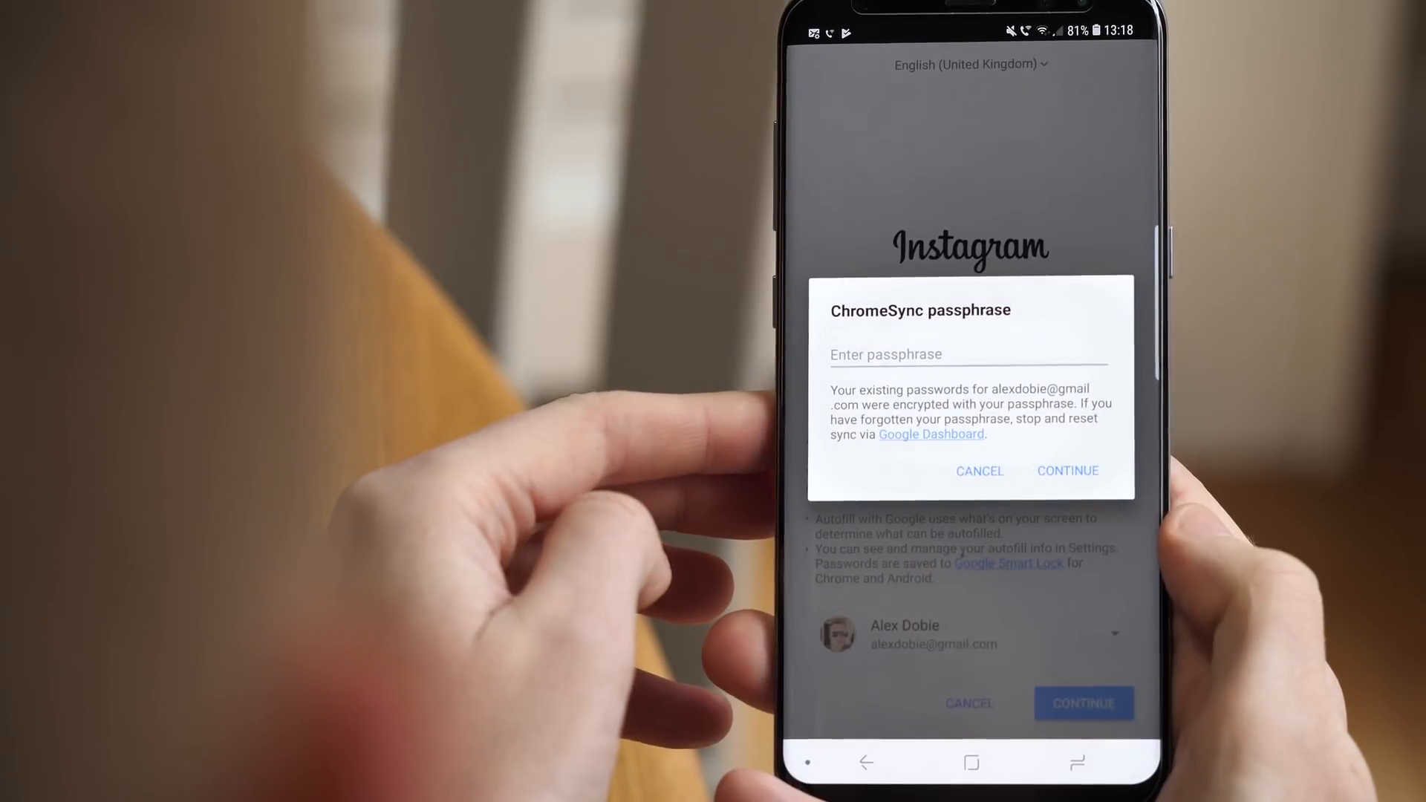
click(969, 355)
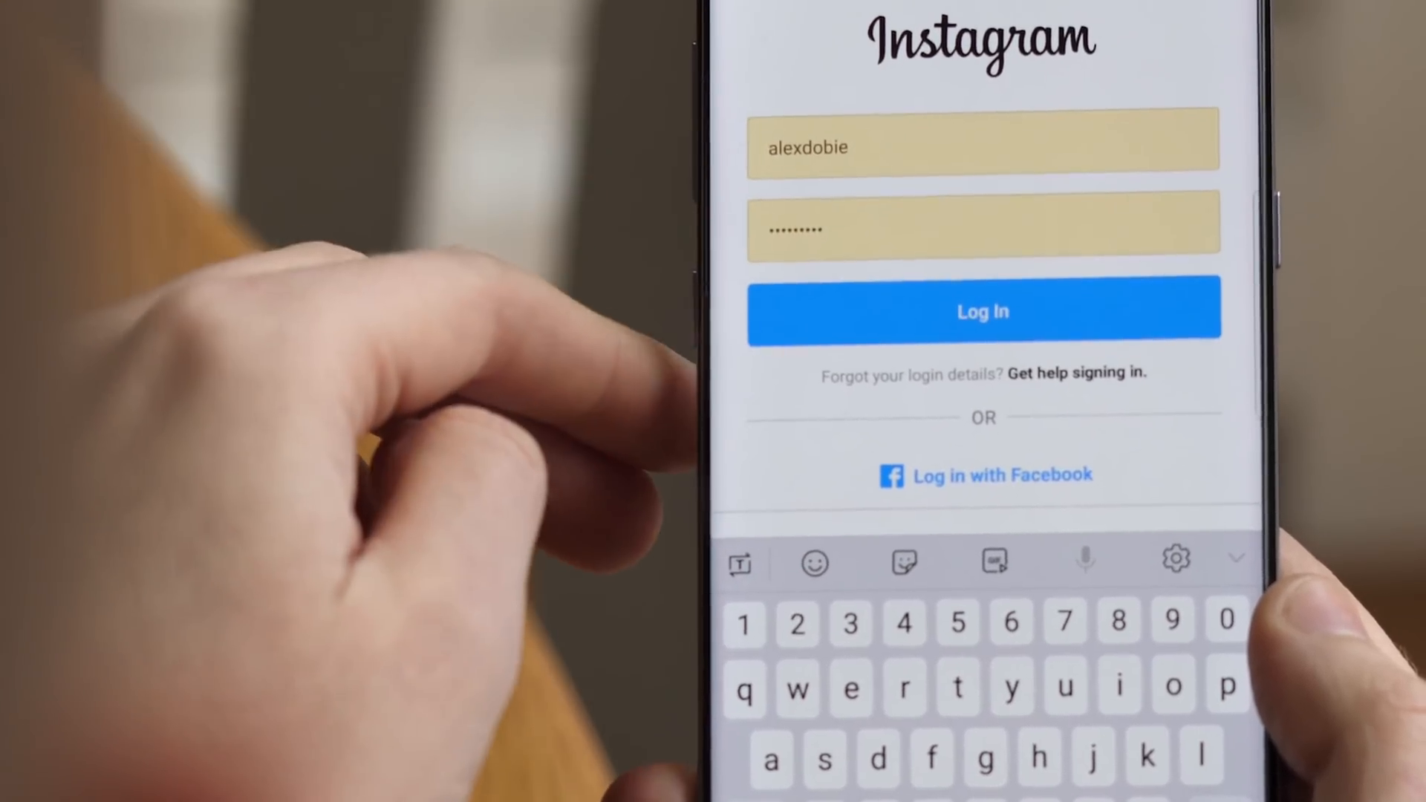
click(982, 311)
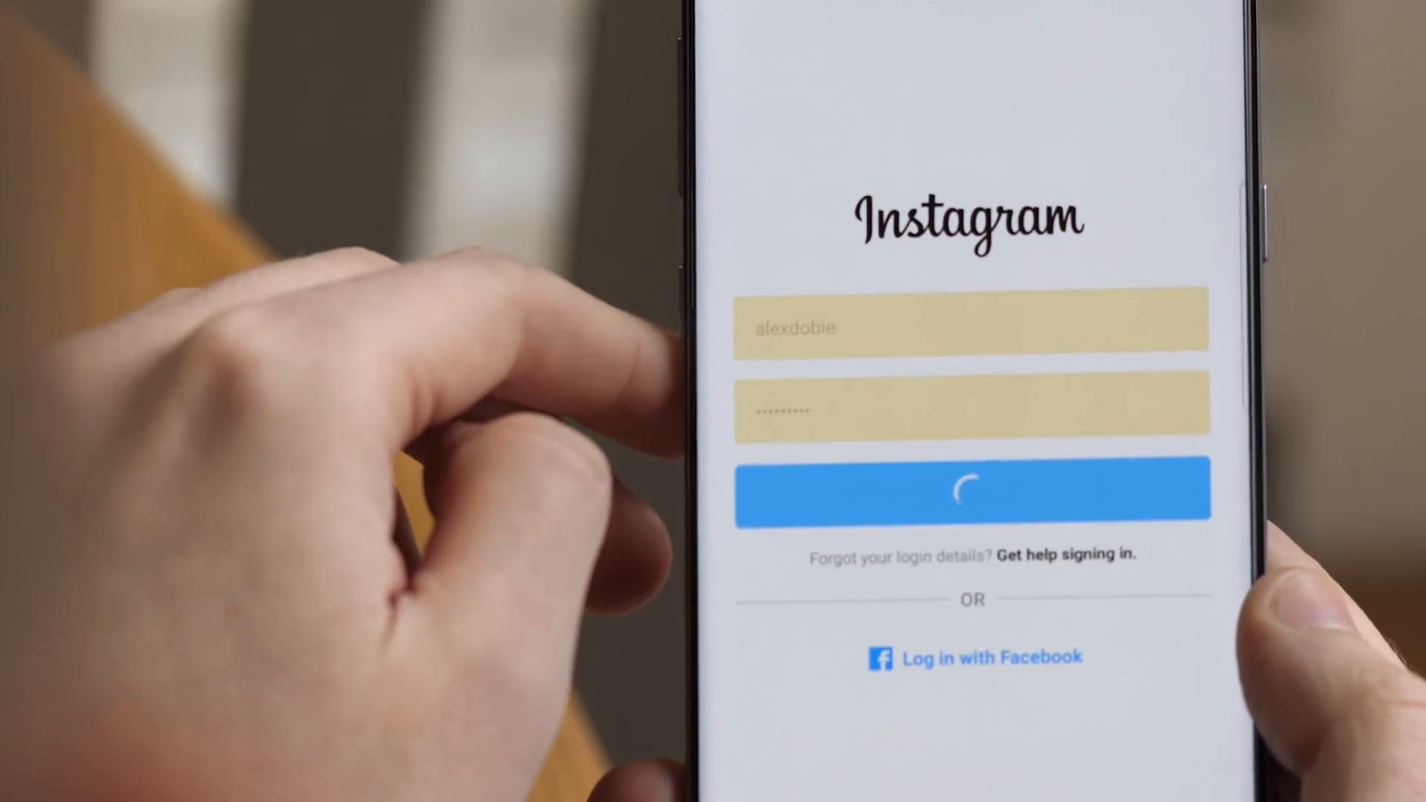
Step: Show the Apps edge panel (Calculator, Clock, Instagram, Twitter, Slack), then the Edge lighting style
click(972, 487)
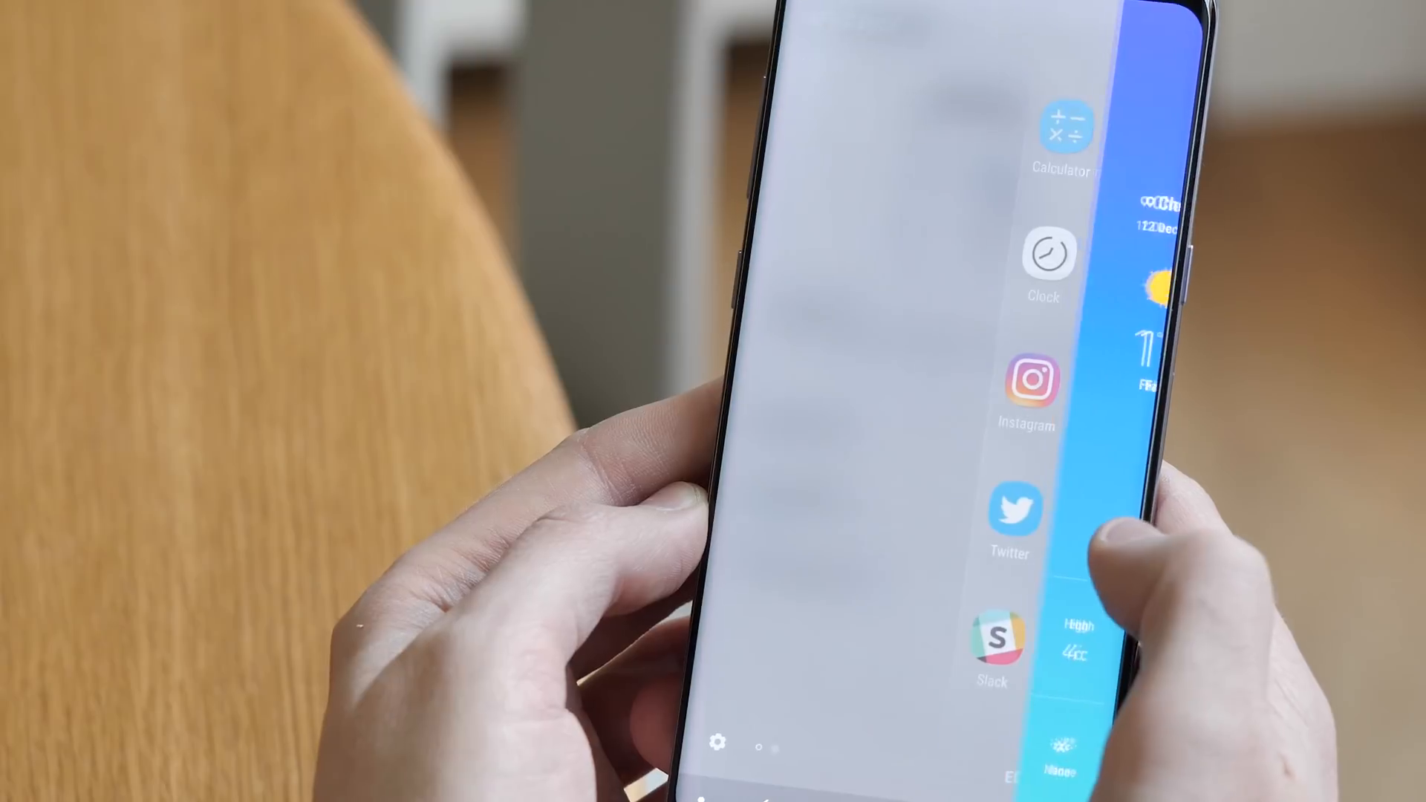
click(1065, 127)
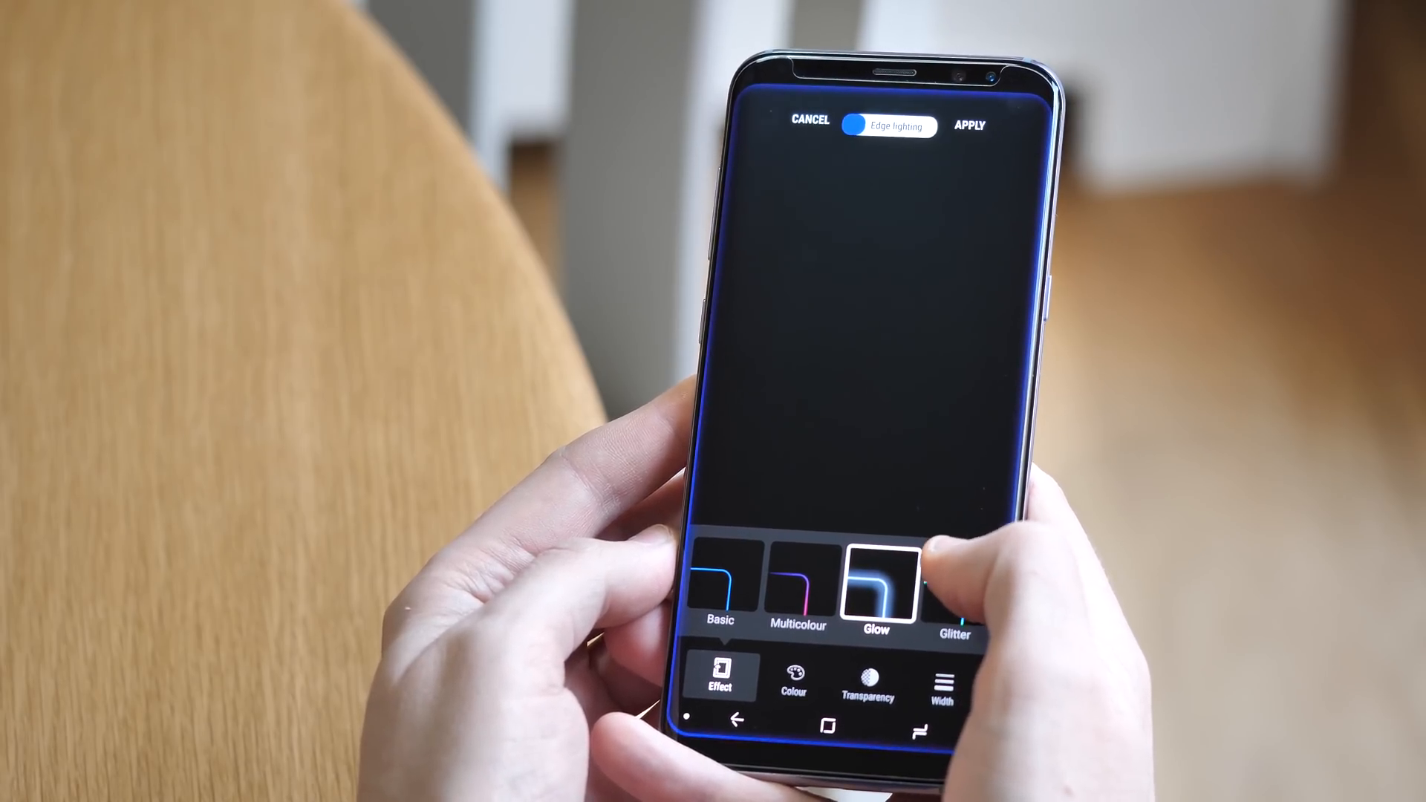
Step: Switch the edge lighting effect to Glitter and bring up the Transparency slider
click(953, 583)
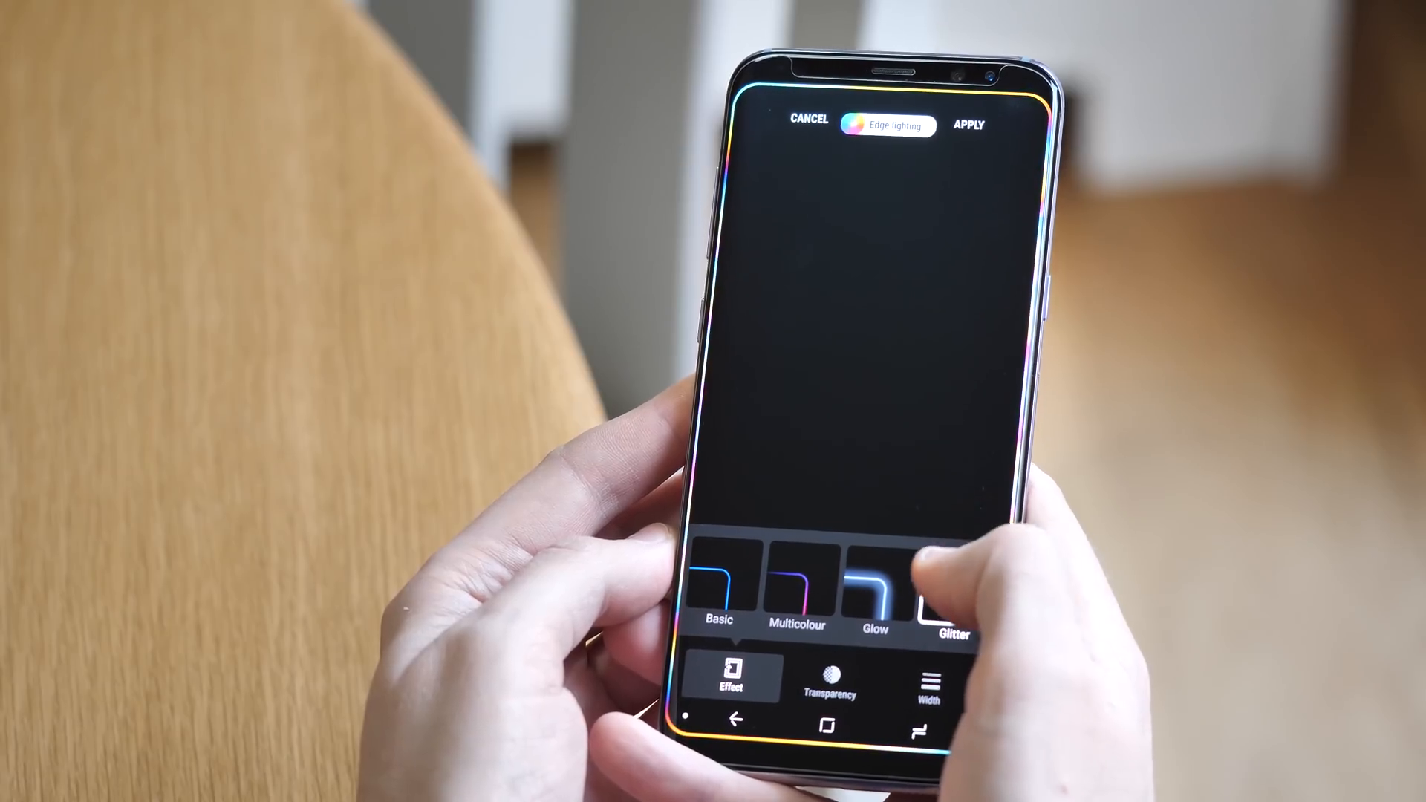
click(829, 680)
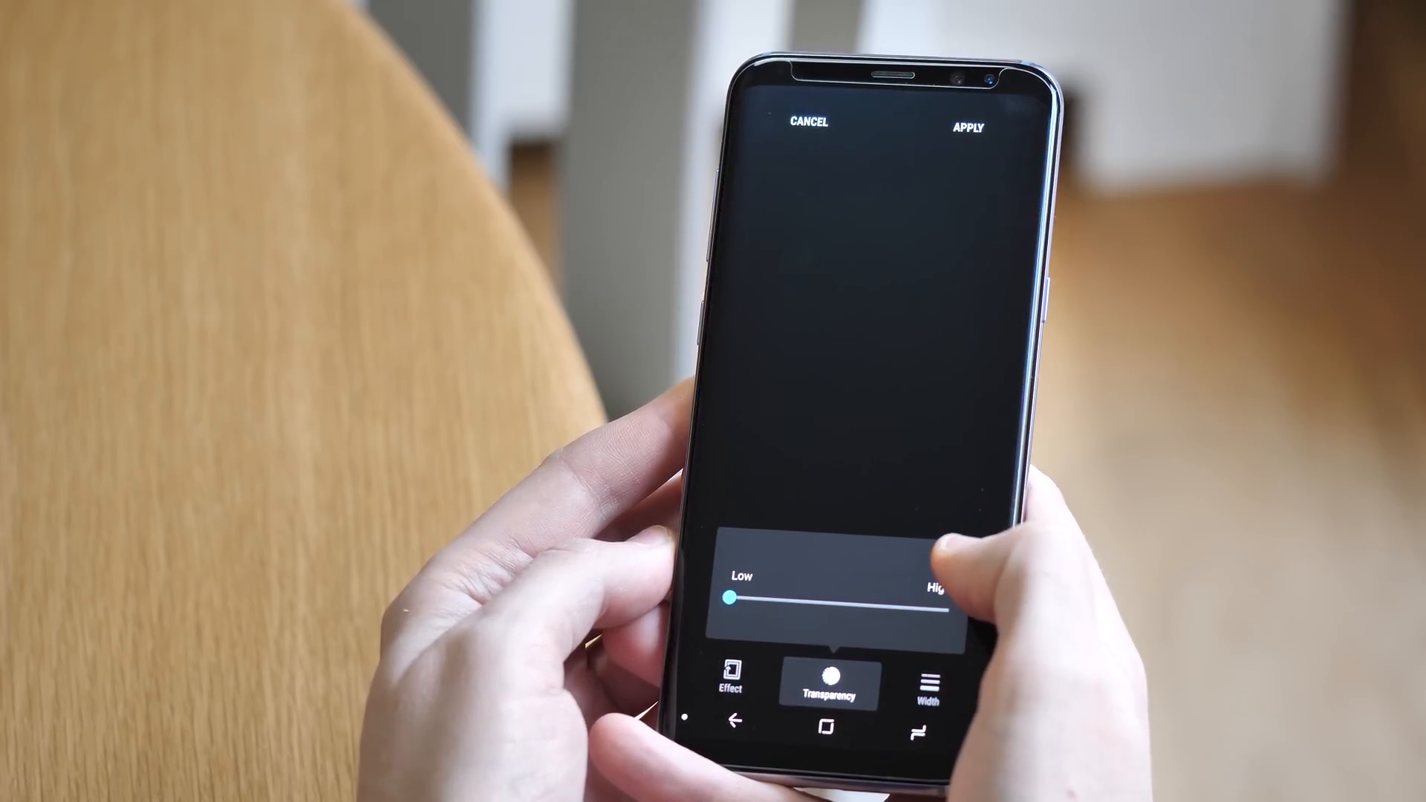
click(799, 709)
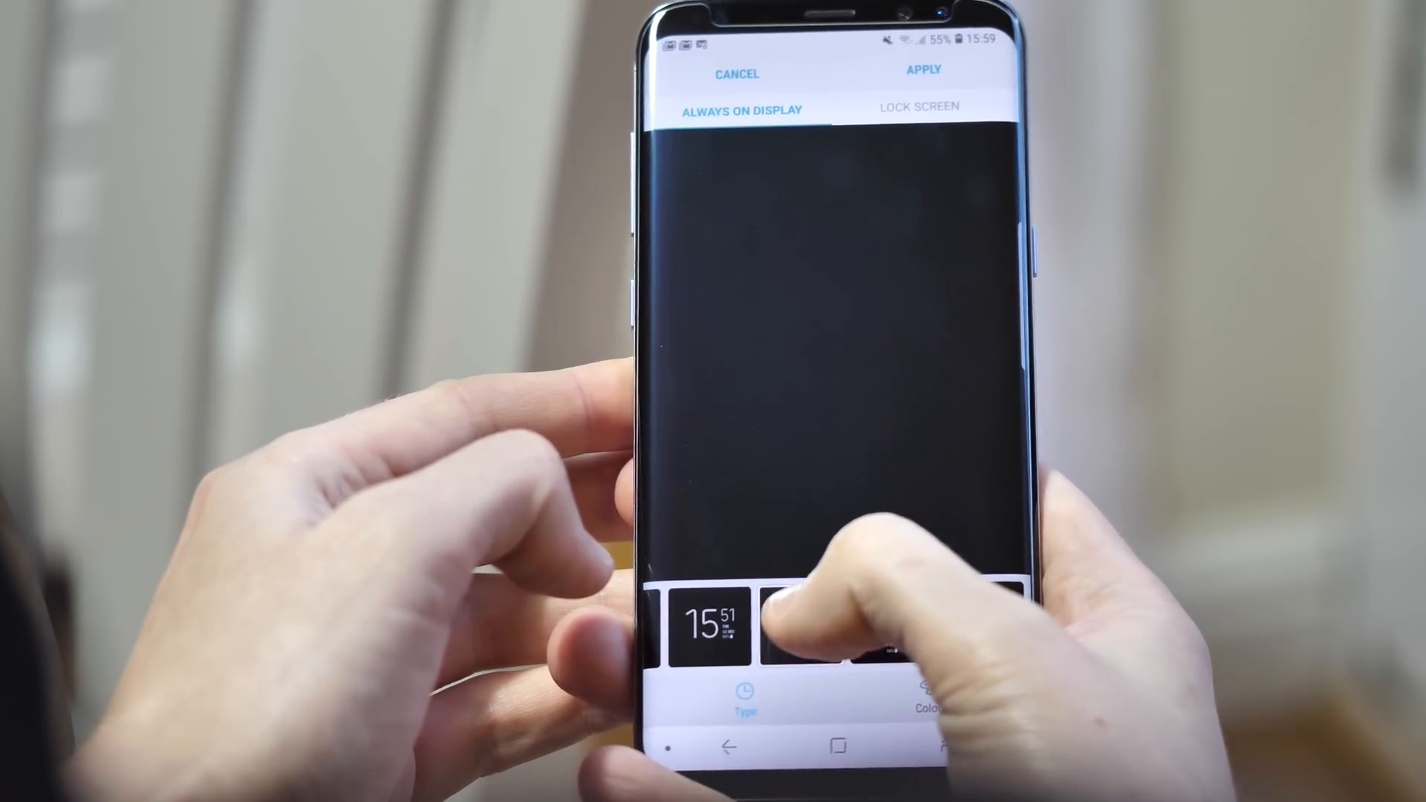
Step: Pick another clock thumbnail from the Always On Display Type strip
click(919, 109)
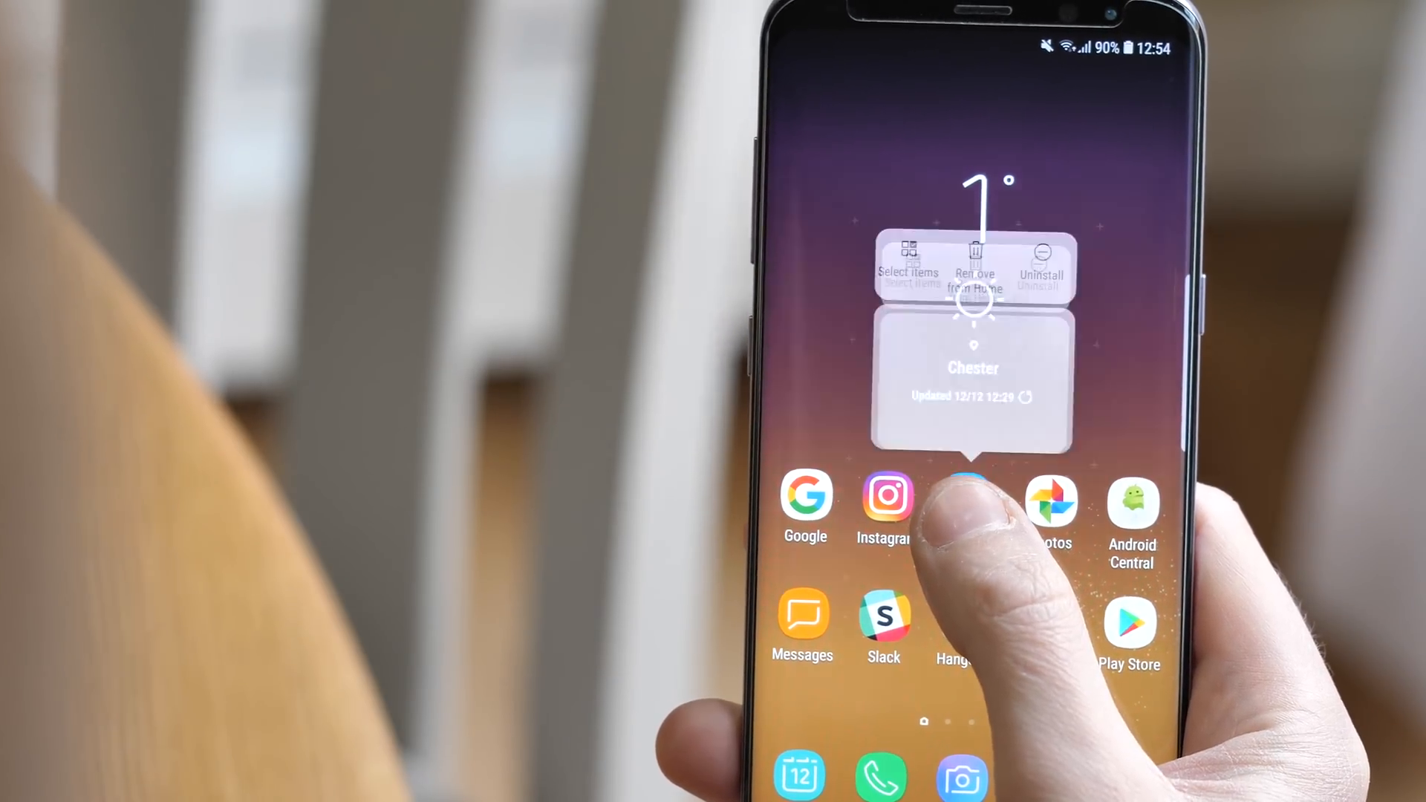
click(957, 505)
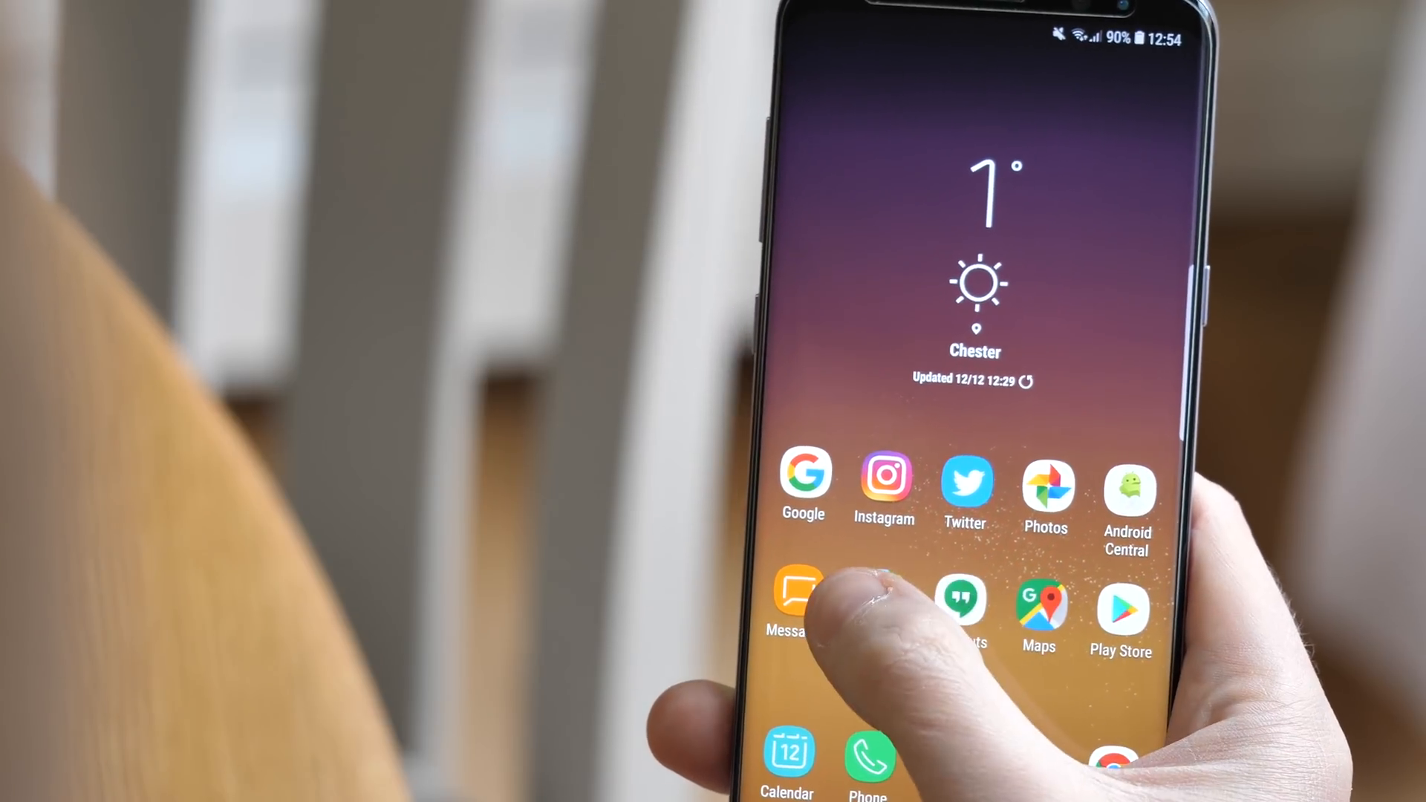
click(876, 619)
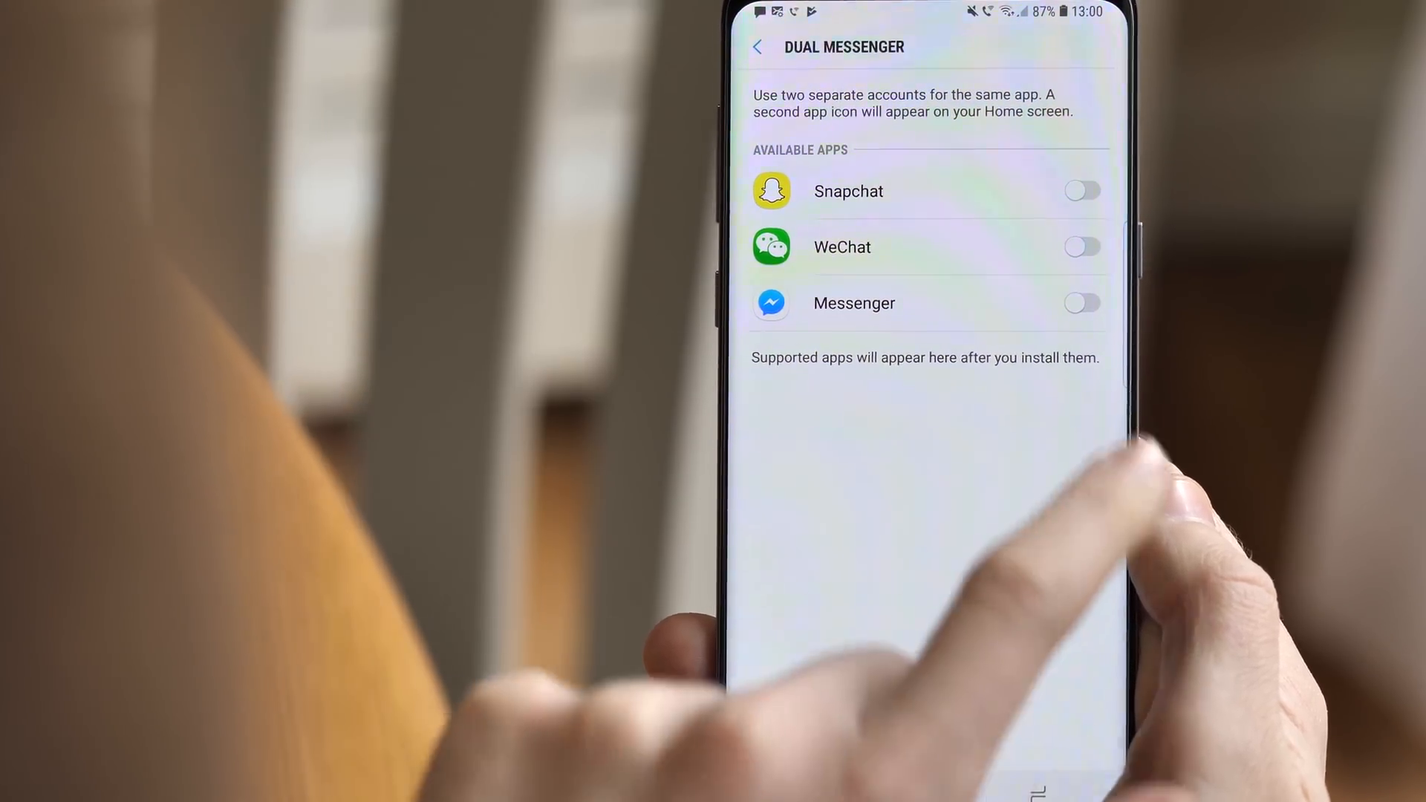
Step: Enable WeChat in Dual Messenger, install it, and accept the disclaimer
click(1081, 247)
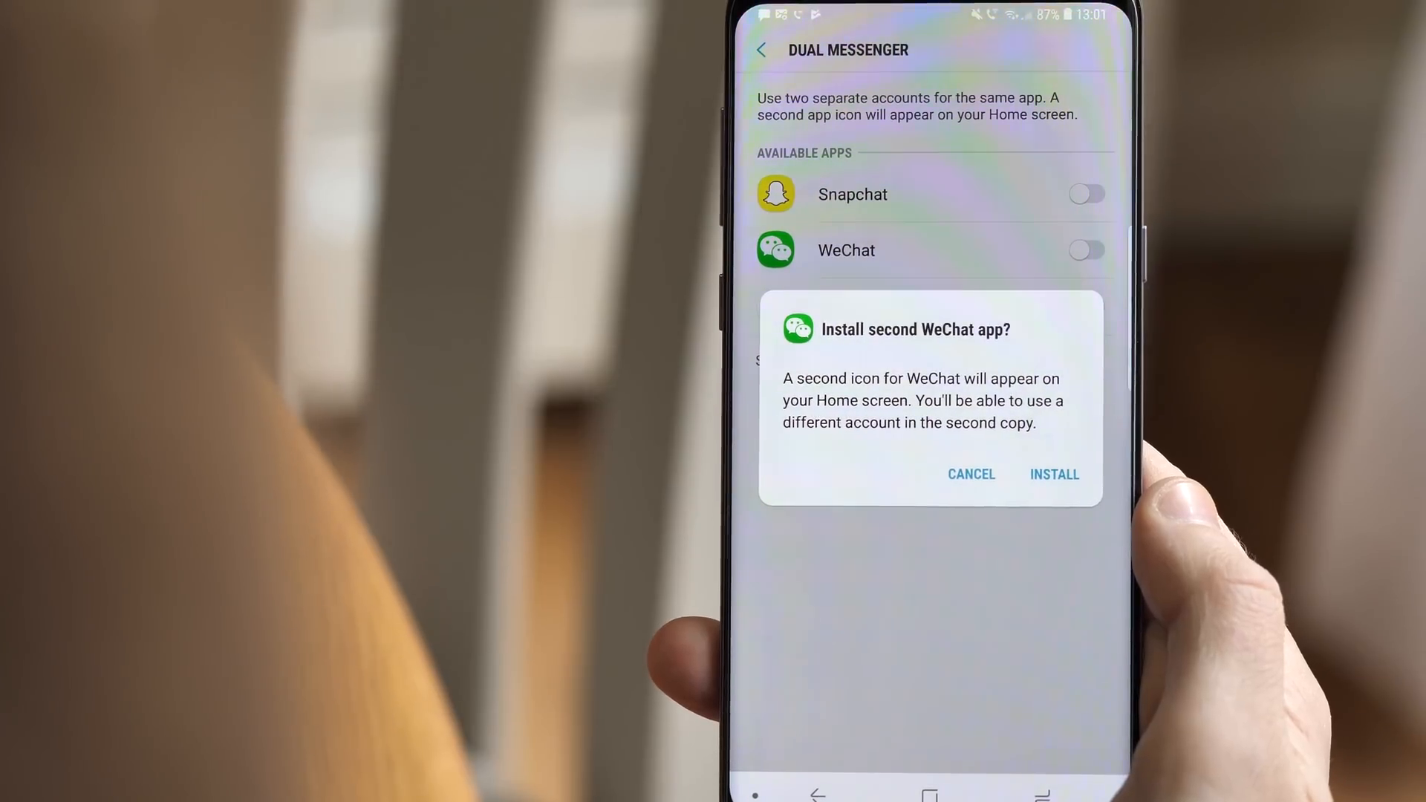
click(1054, 474)
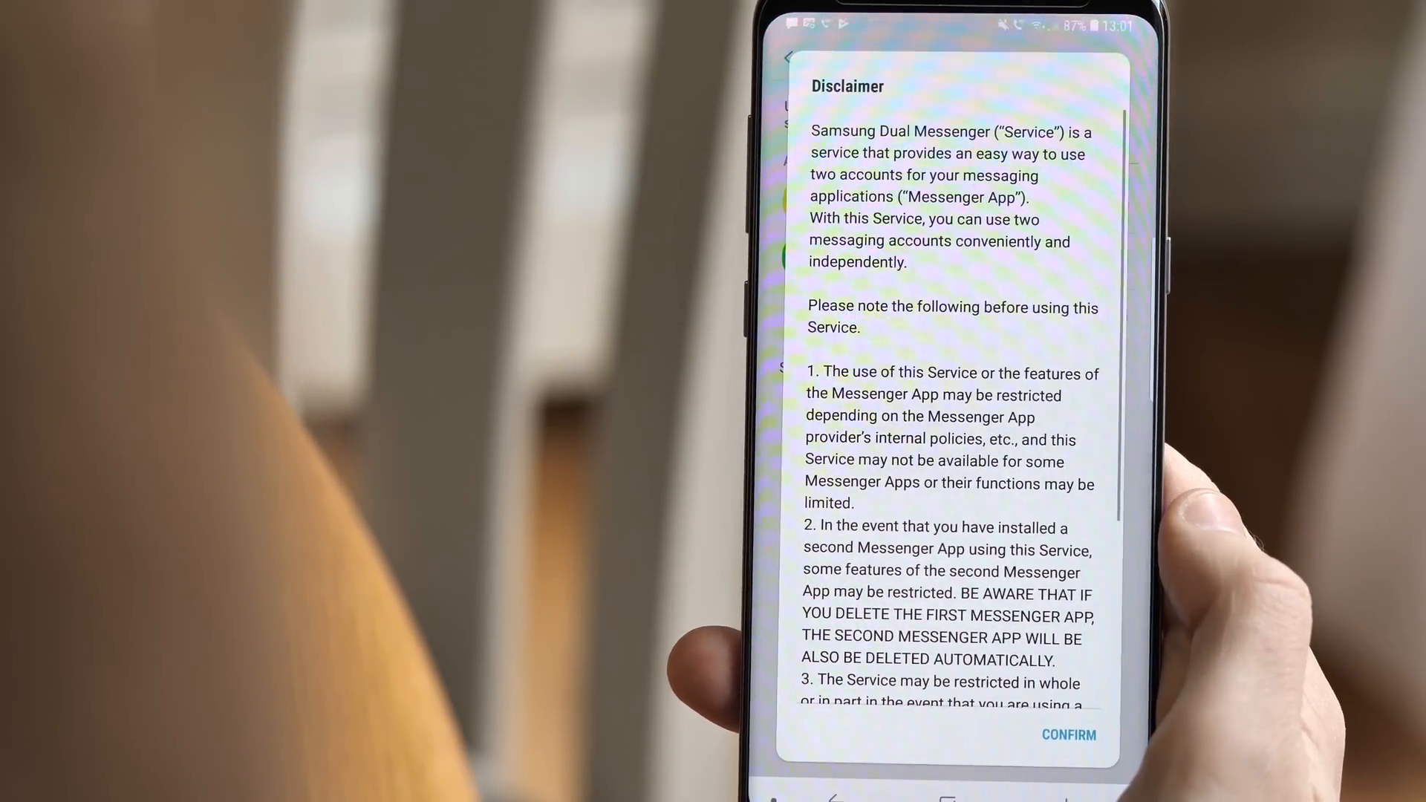
scroll(down, 3)
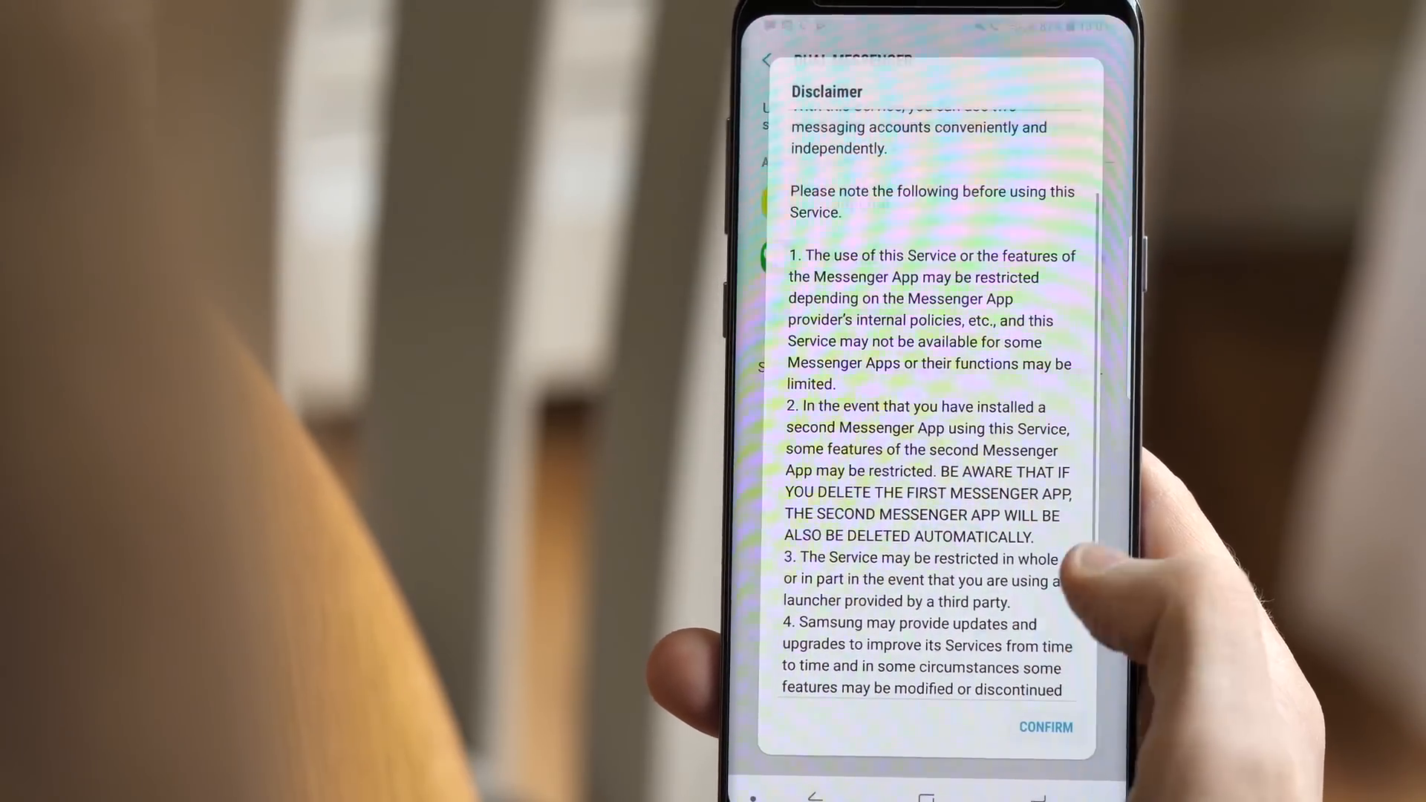
click(1045, 727)
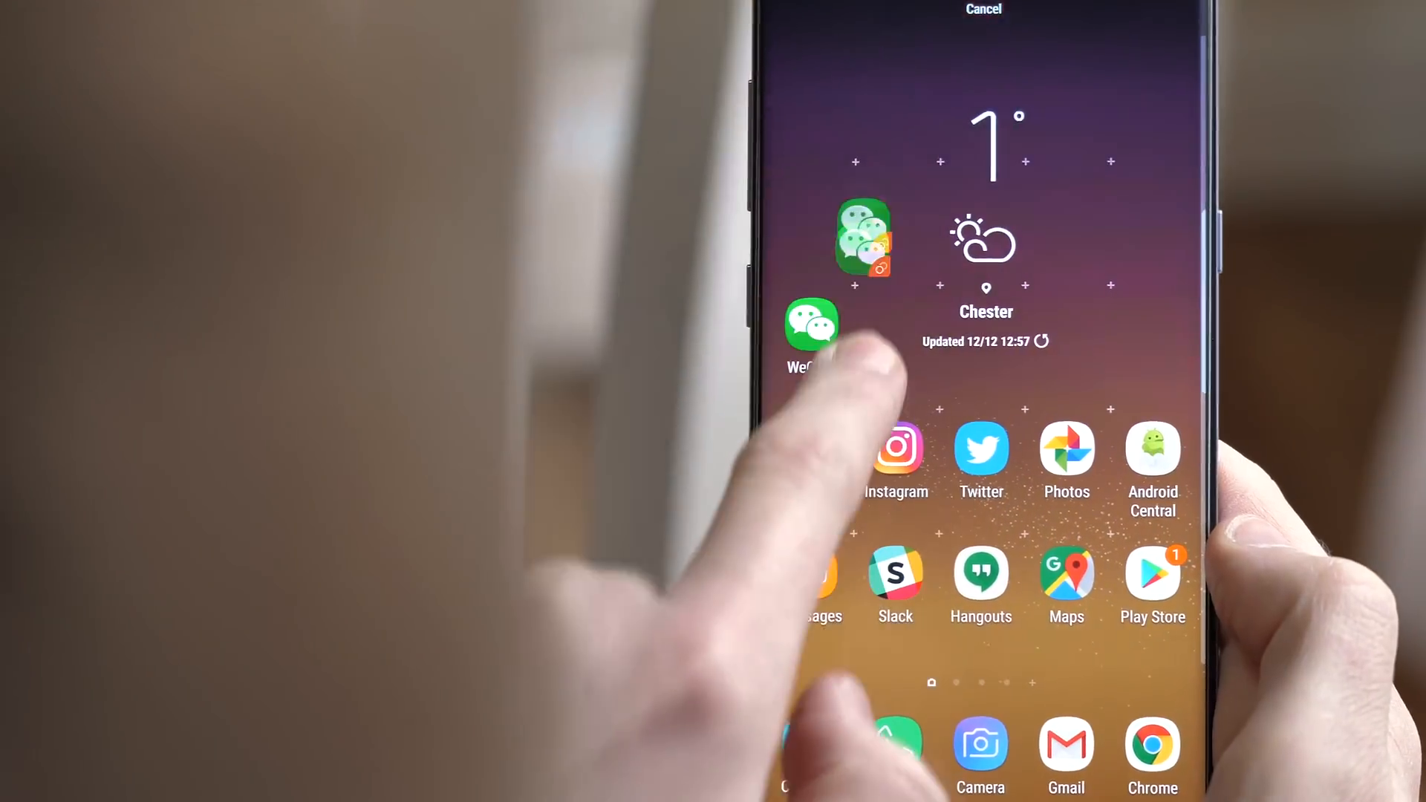
click(810, 325)
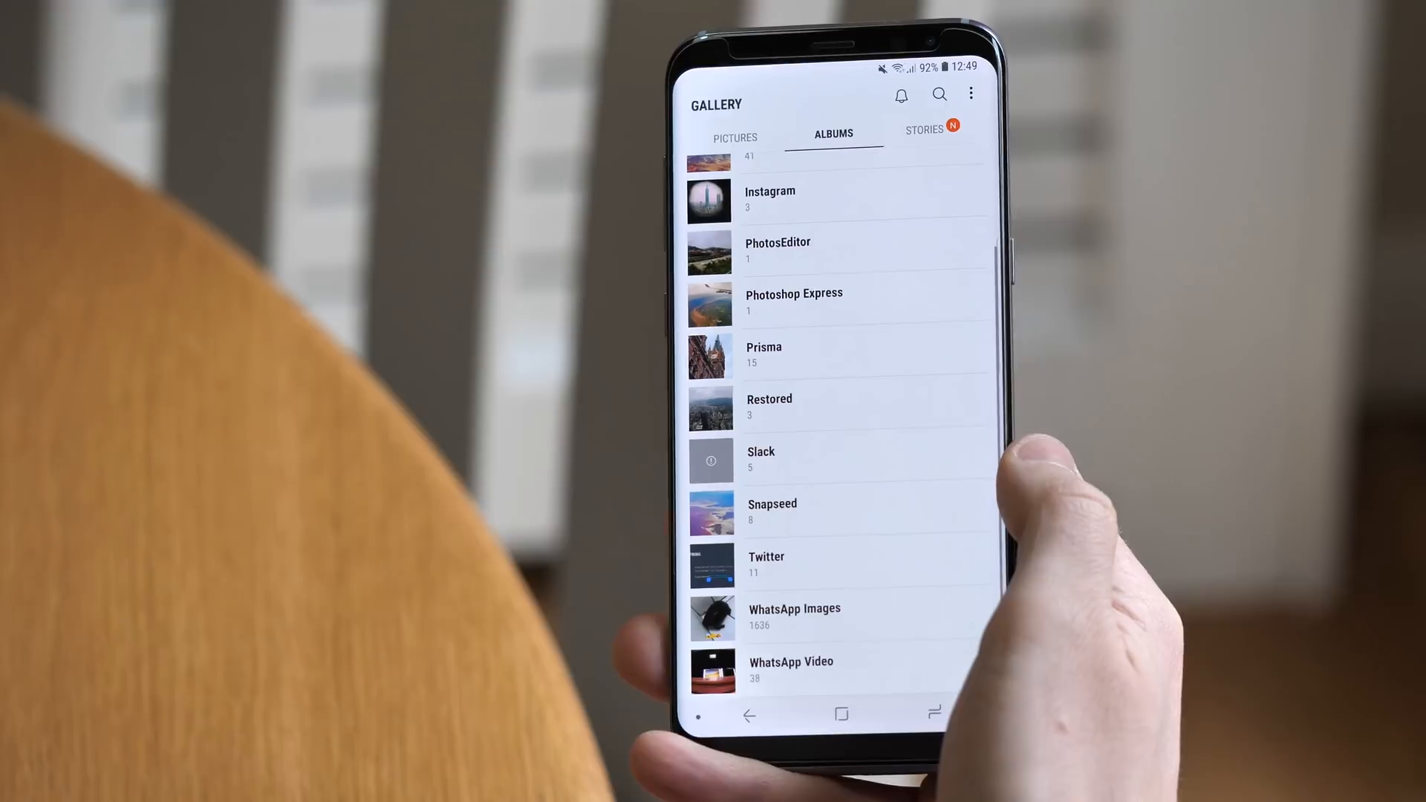
Step: Hide the WhatsApp Images album via the Gallery's Hide albums option
click(970, 93)
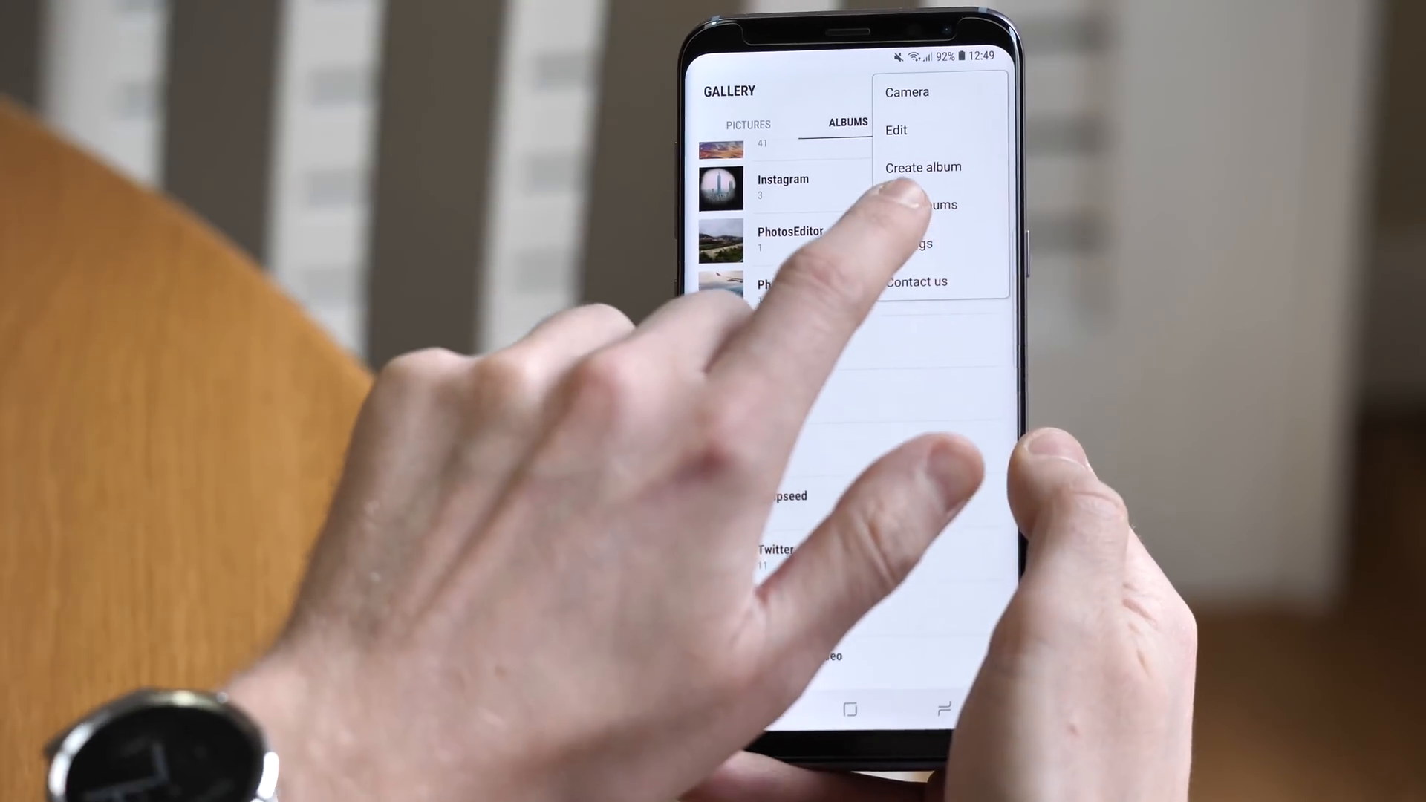
click(918, 205)
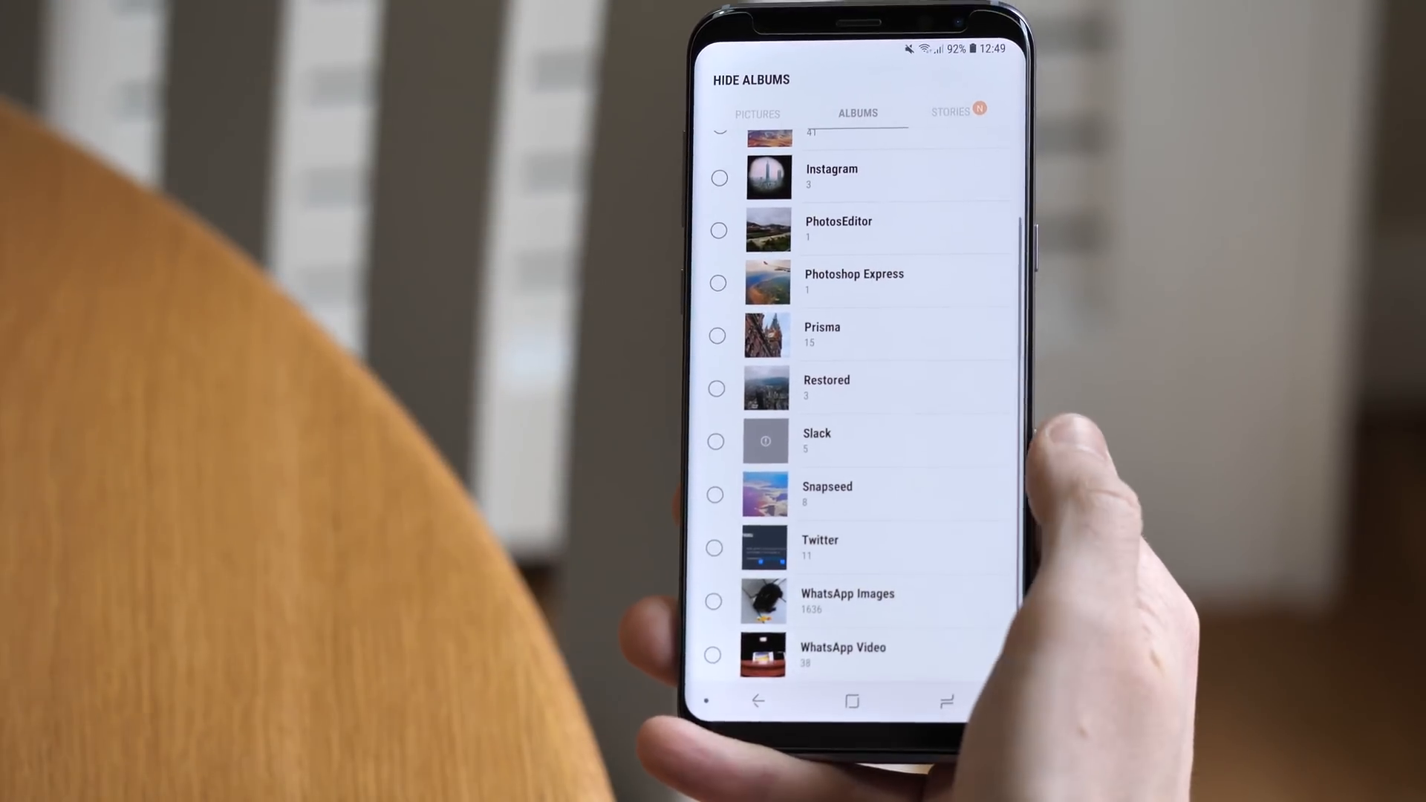
click(713, 601)
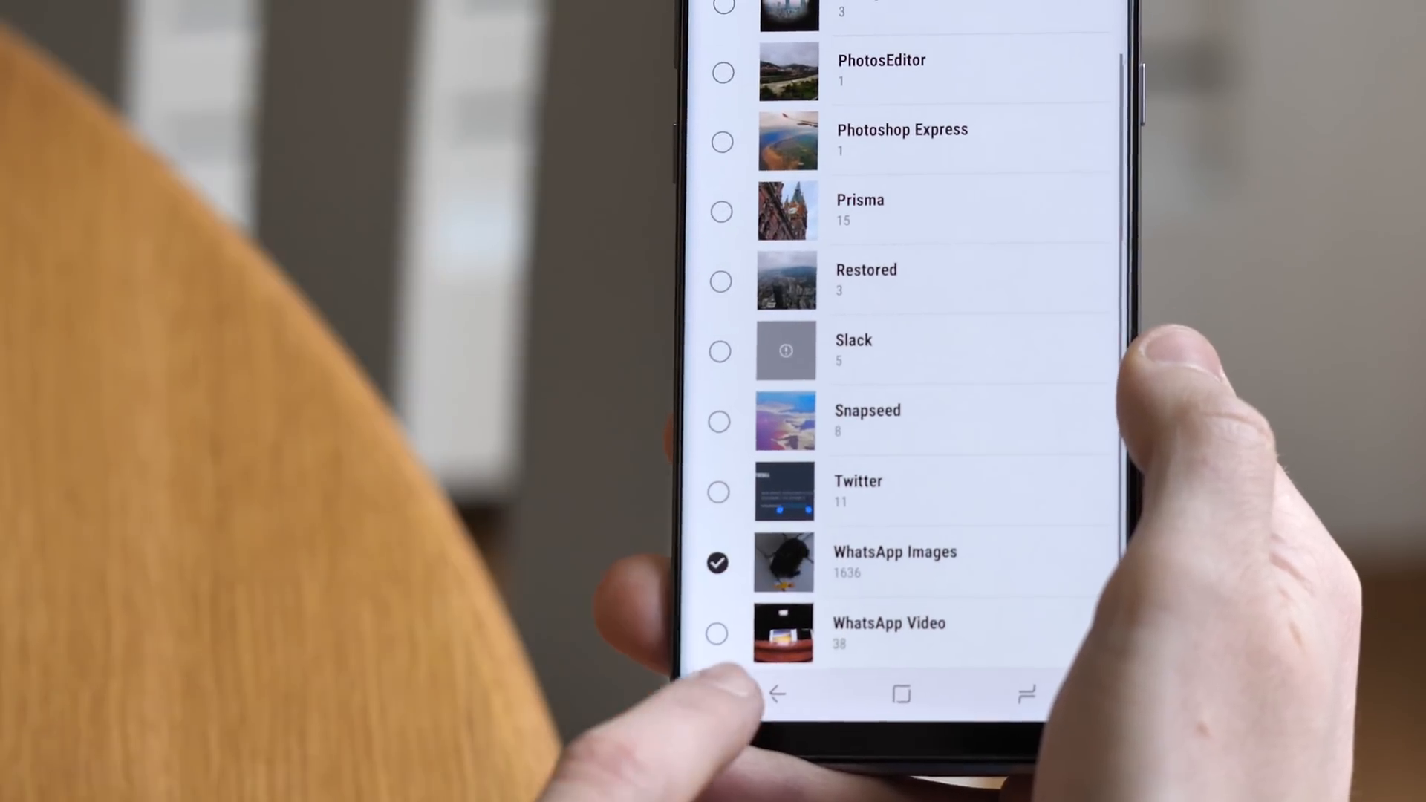
click(714, 634)
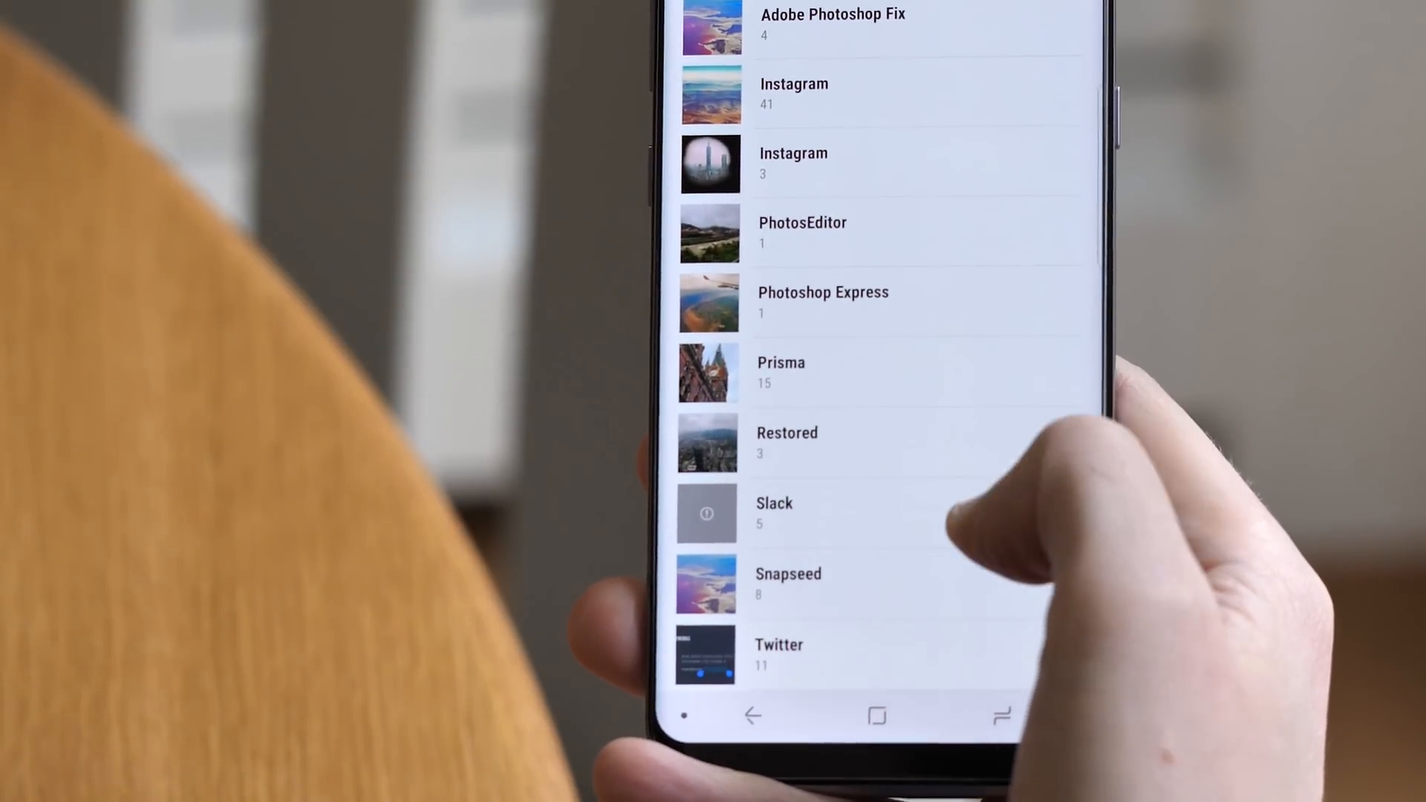
scroll(down, 3)
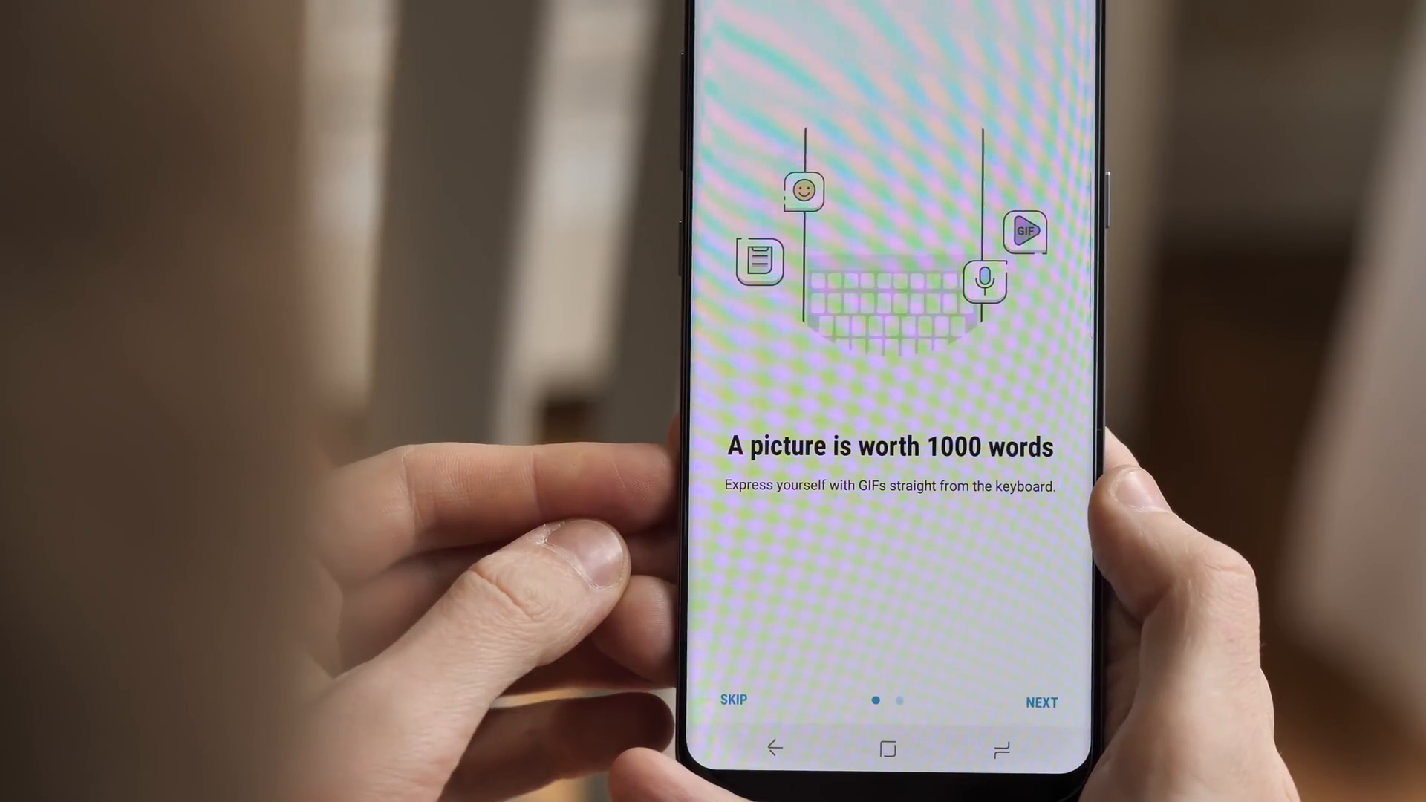
Step: Skip the GIF intro, browse Trending and Happy, and send the clapping man GIF
click(1041, 702)
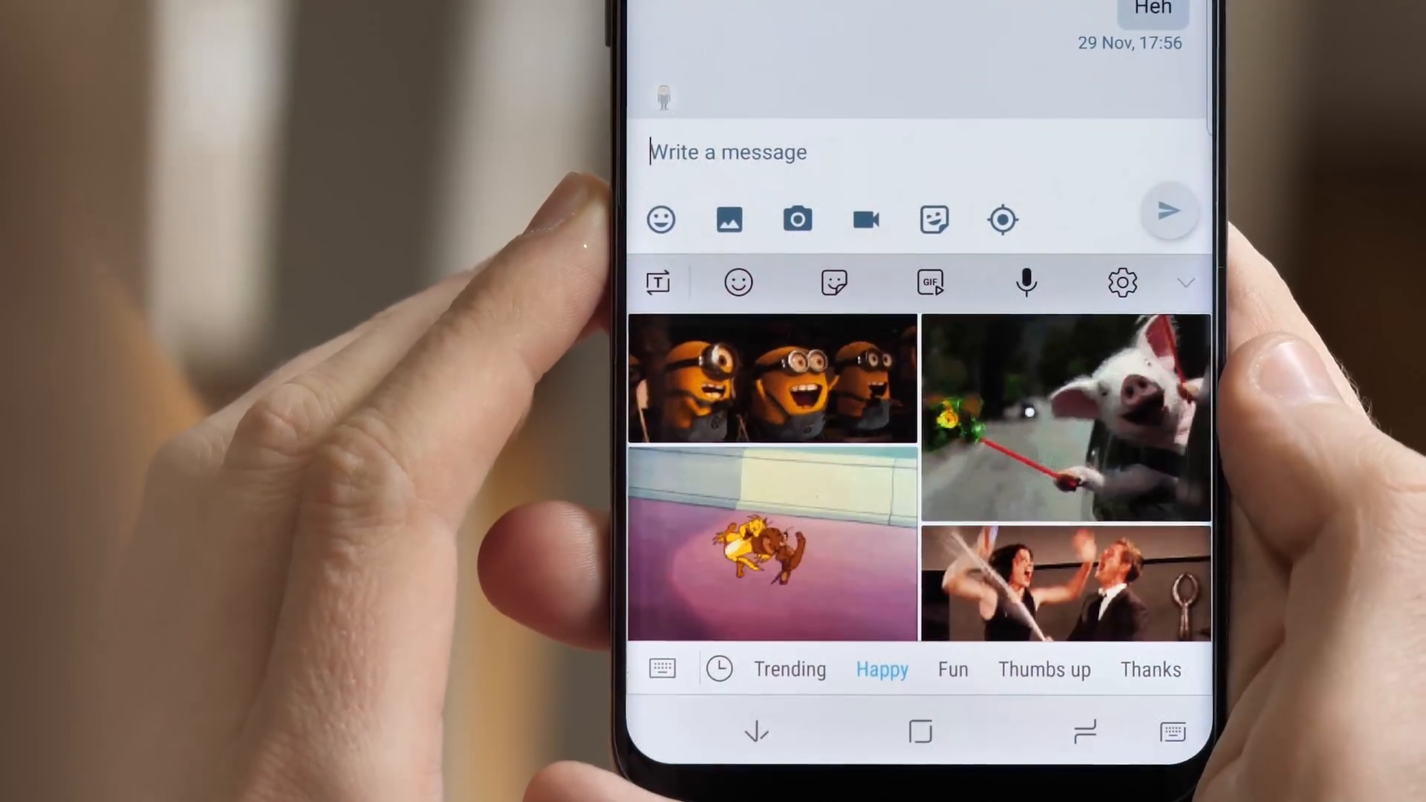
click(789, 669)
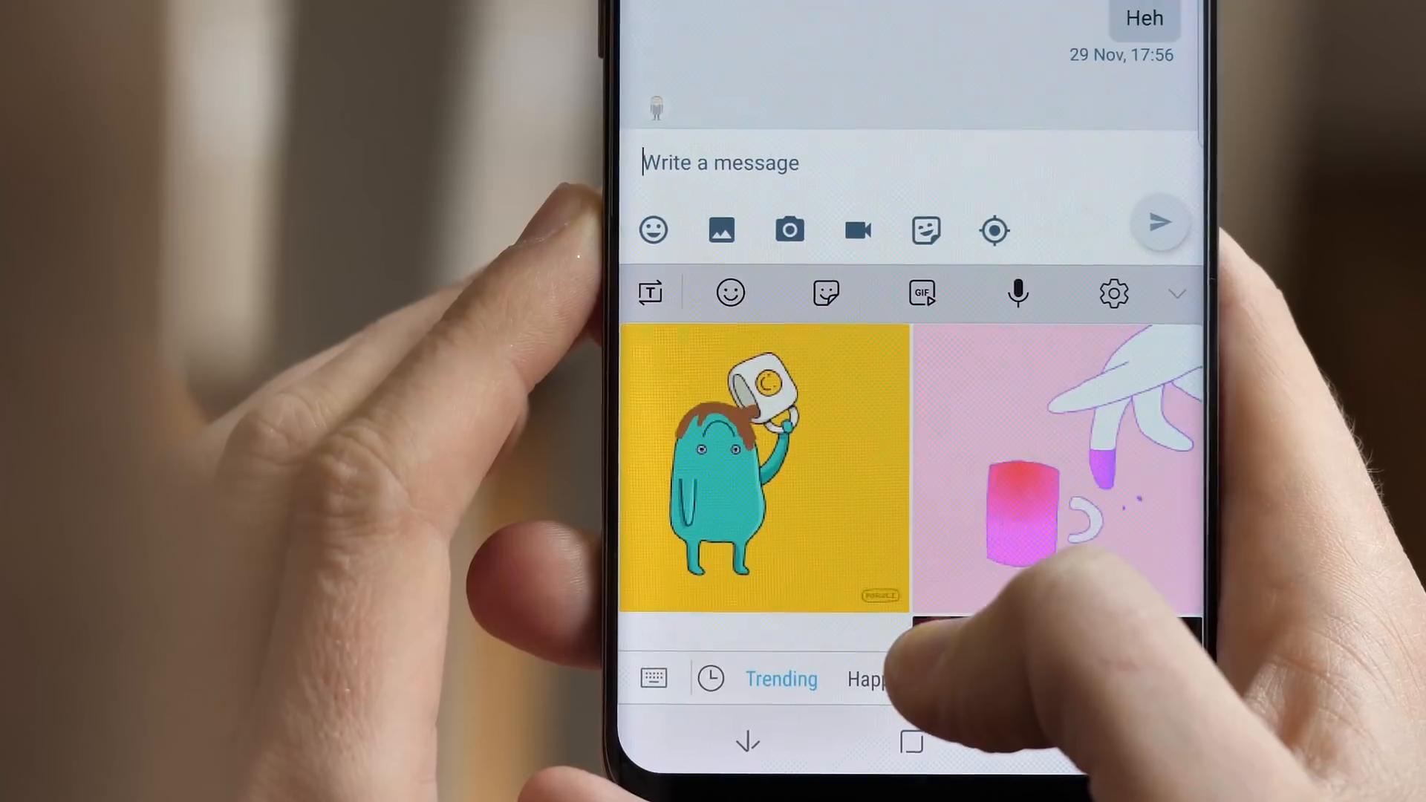
click(870, 696)
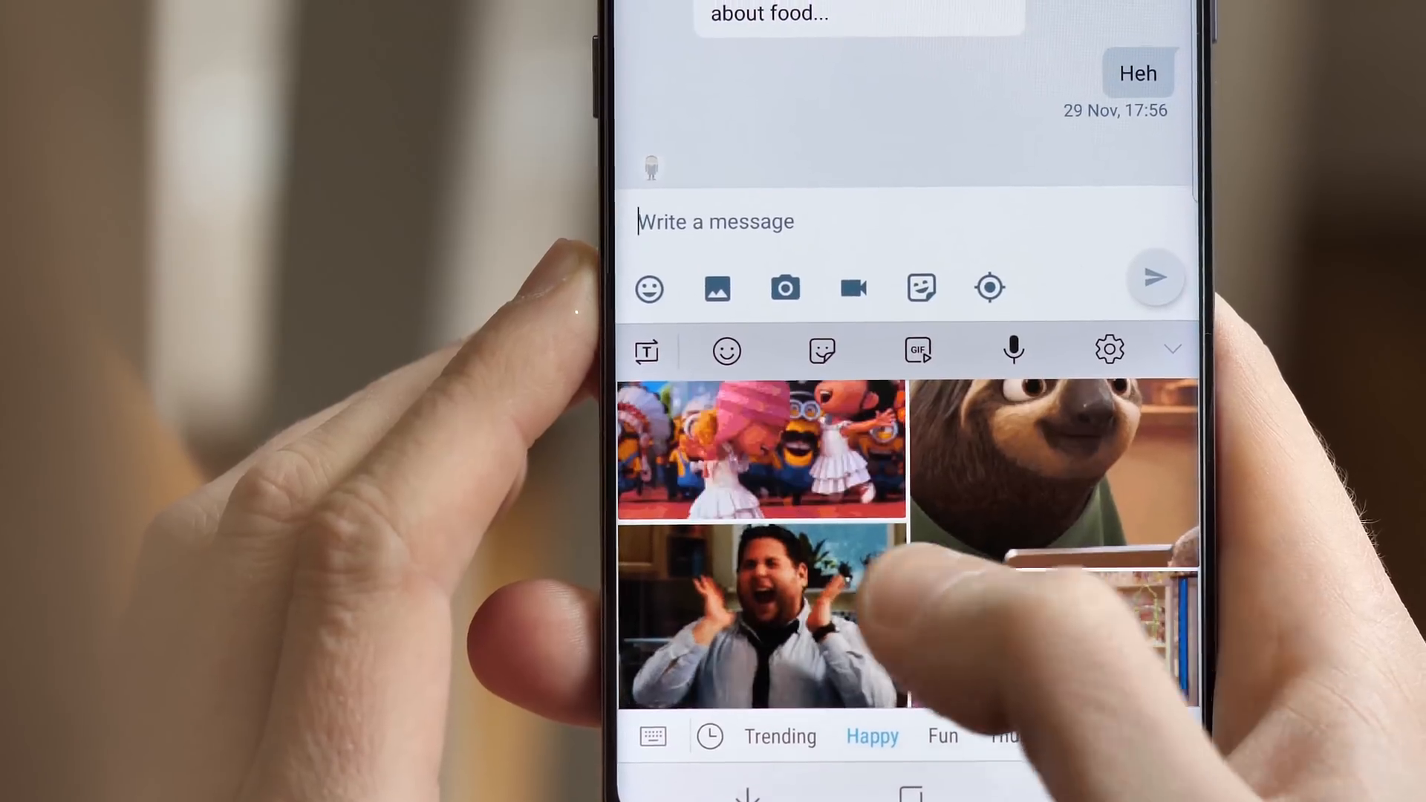
click(764, 619)
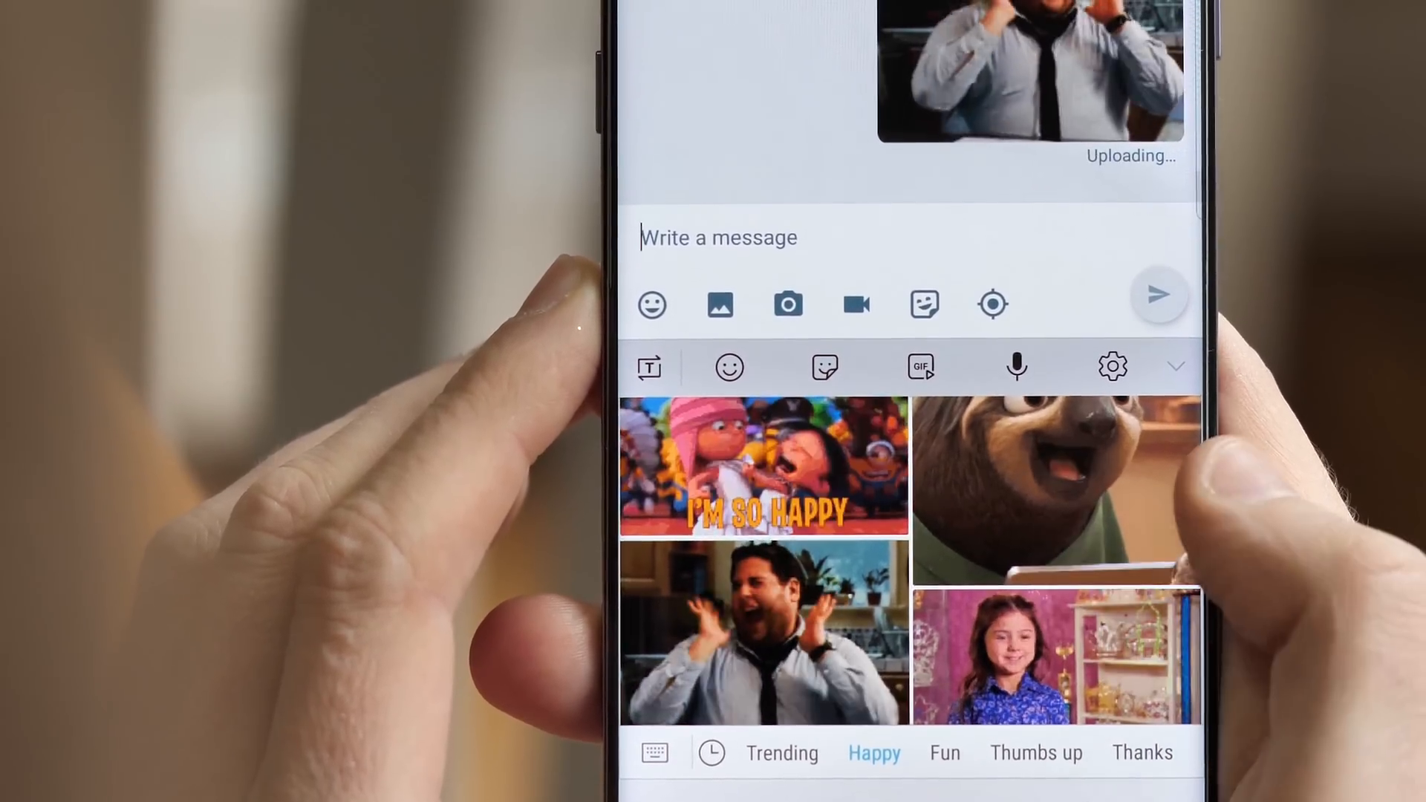